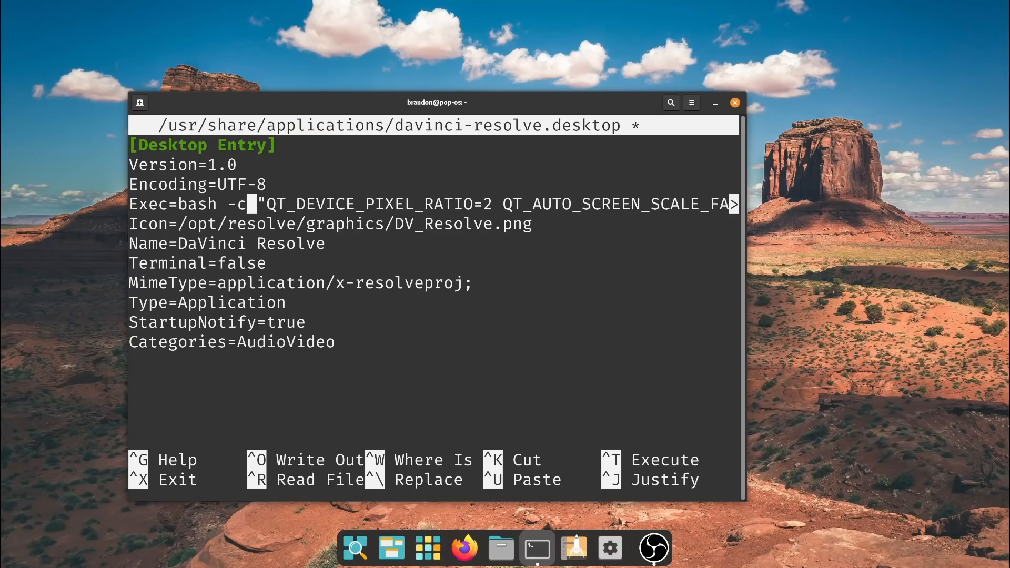
- Edit the davinci-resolve.desktop Exec line in nano to prepend QT_DEVICE_PIXEL_RATIO=2 via bash -c
left_click(608, 548)
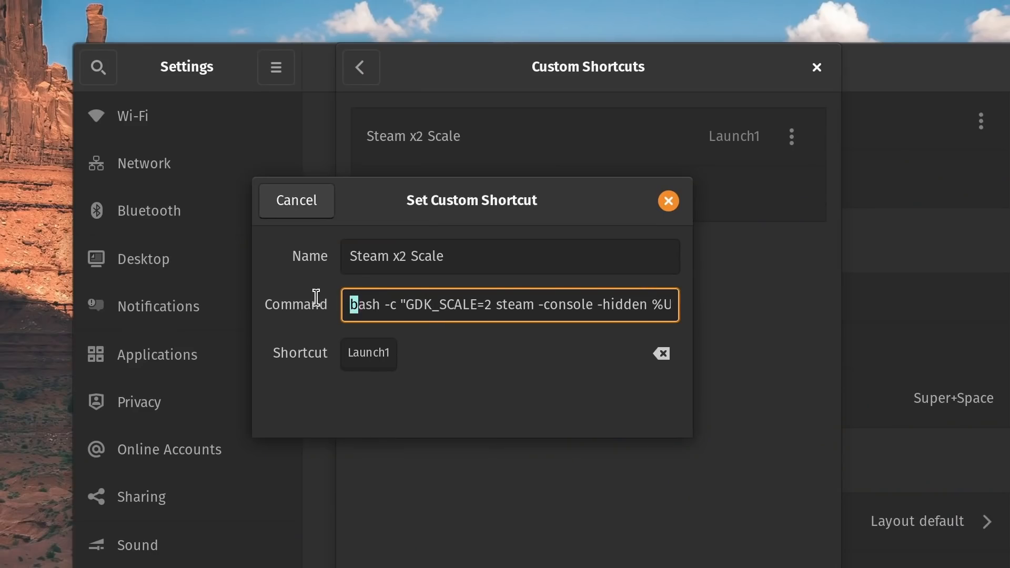
- Select the Steam x2 Scale command text to replace it with bash -c "GDK_SCALE=2 steam"
key("ctrl+a")
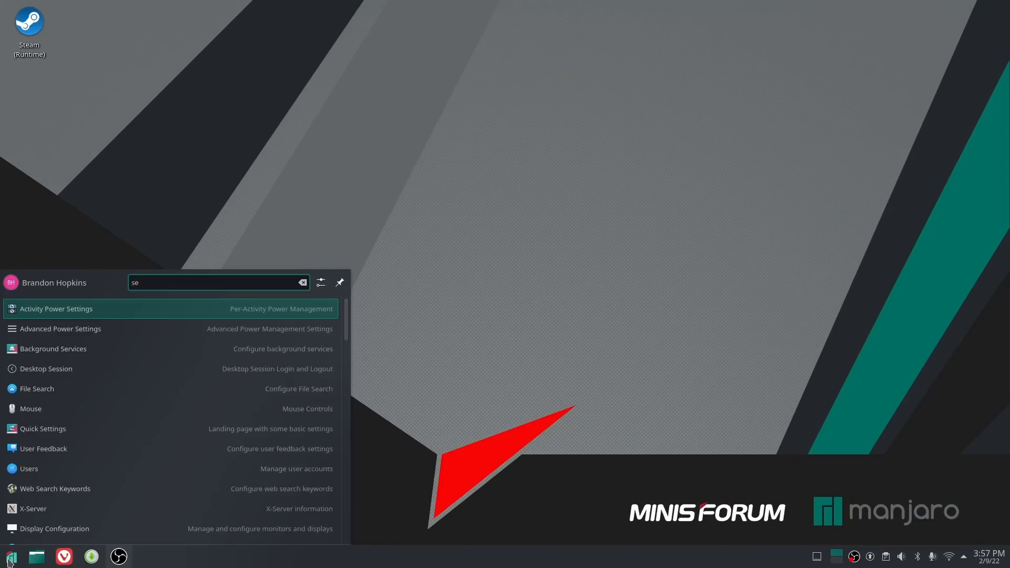
- Filter the application launcher with "set" so System Settings appears at the top
type("t")
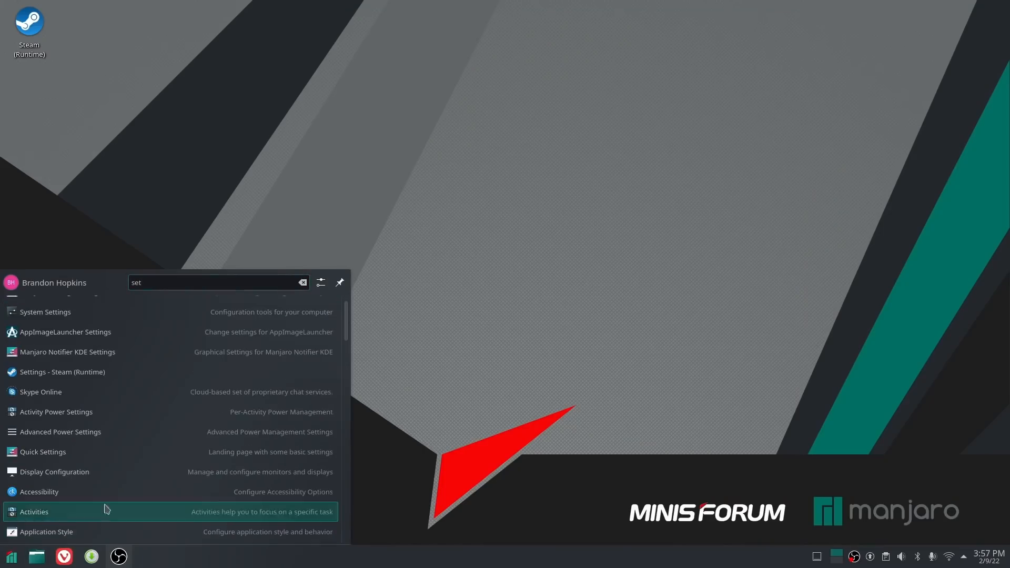
mouse_move(124, 377)
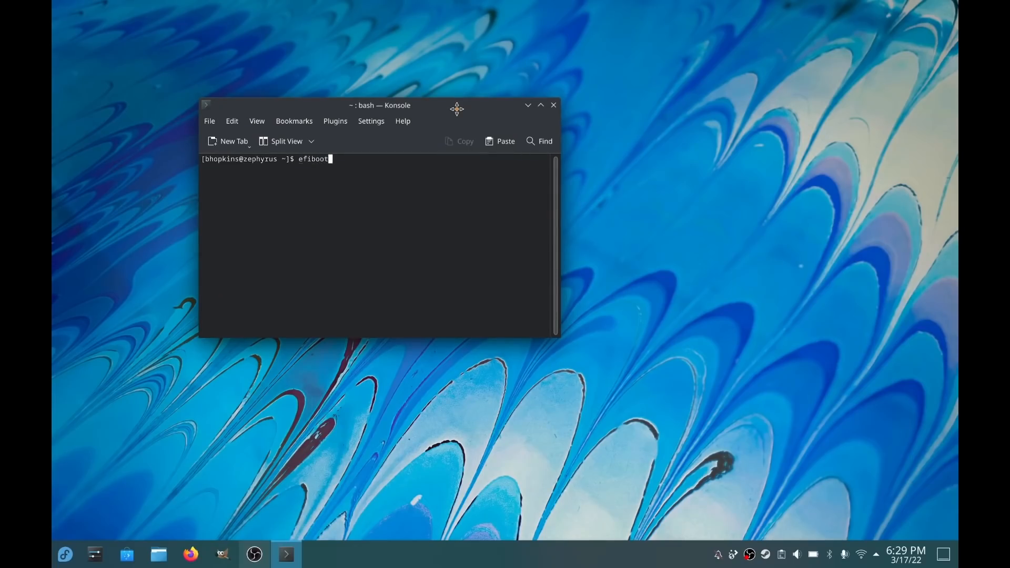
- List the current EFI boot entries with efibootmgr
key("Return")
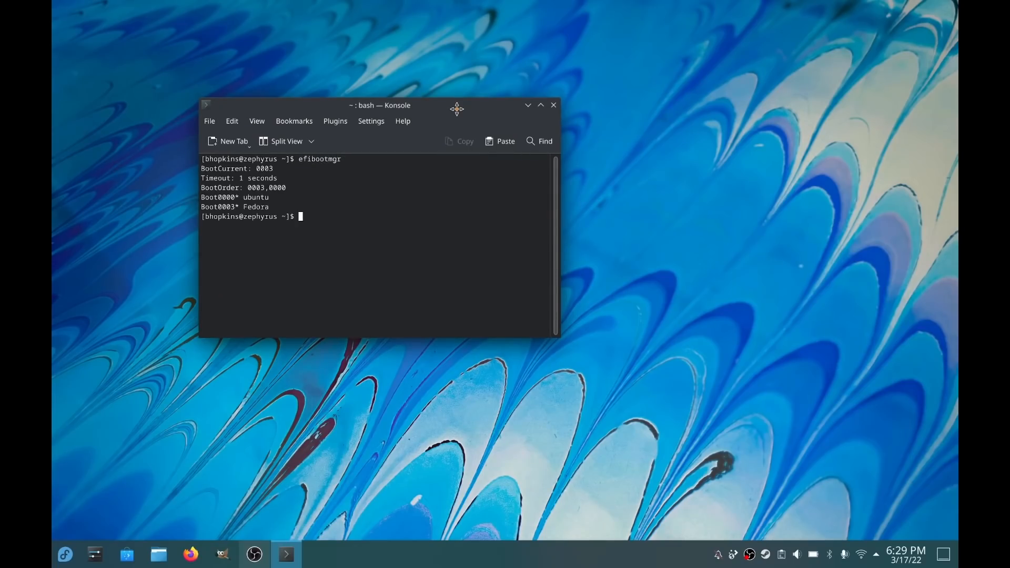
mouse_move(608, 249)
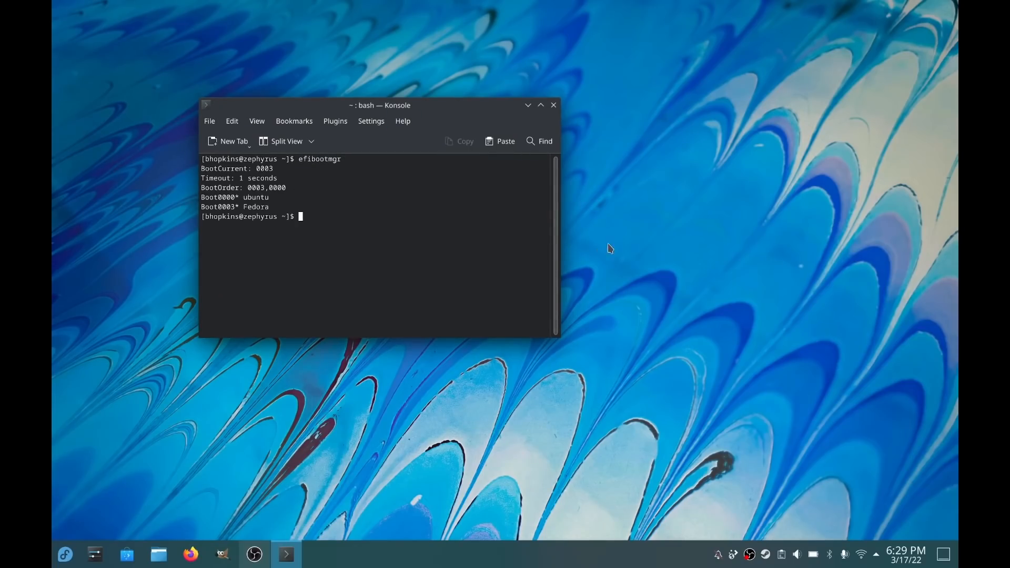
- Delete boot entry 0000 (ubuntu) with sudo efibootmgr -b 0000 -B and verify only Fedora remains
type("sudo e")
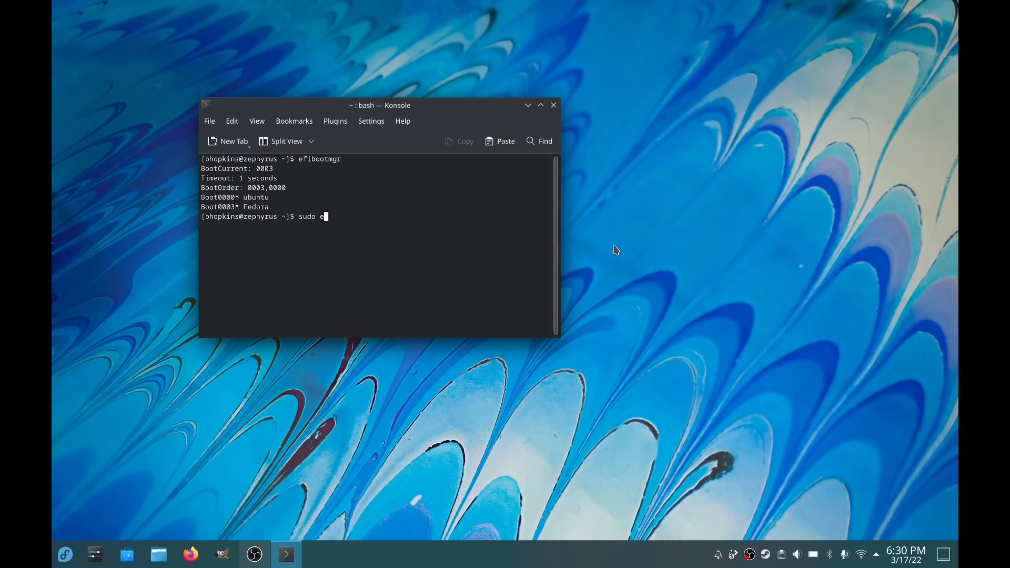
type("fibootmgr")
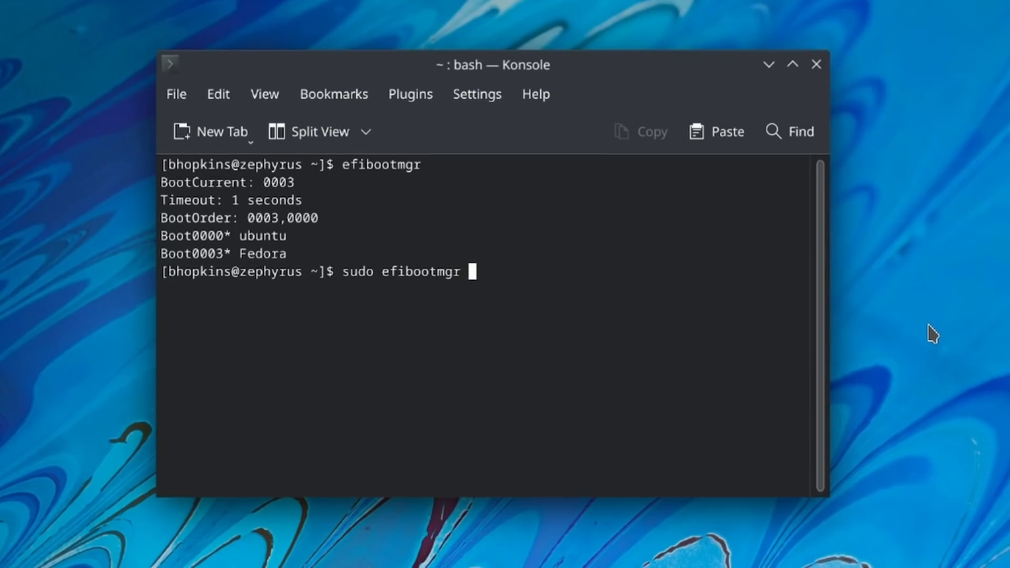
type("-")
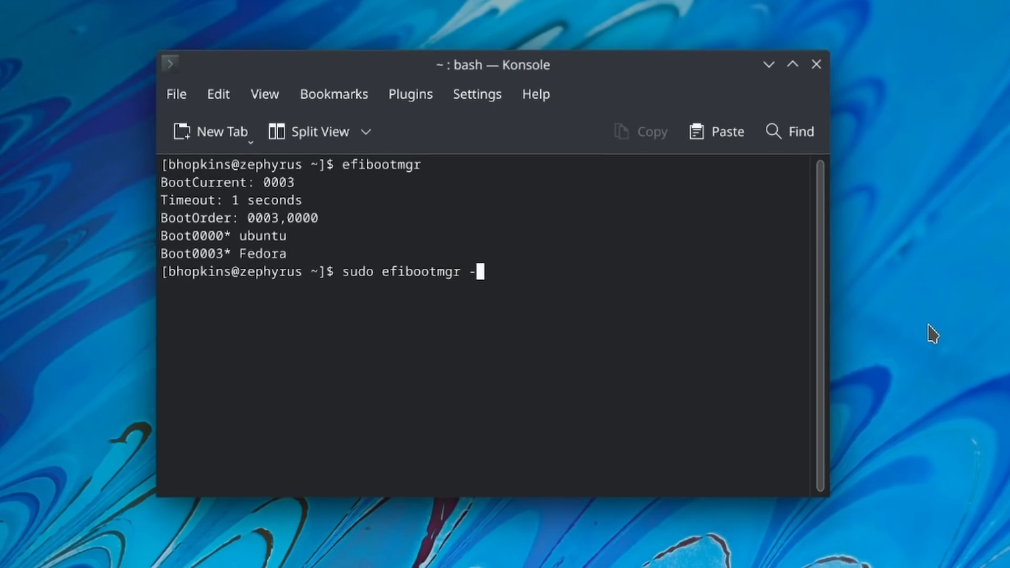
type("b")
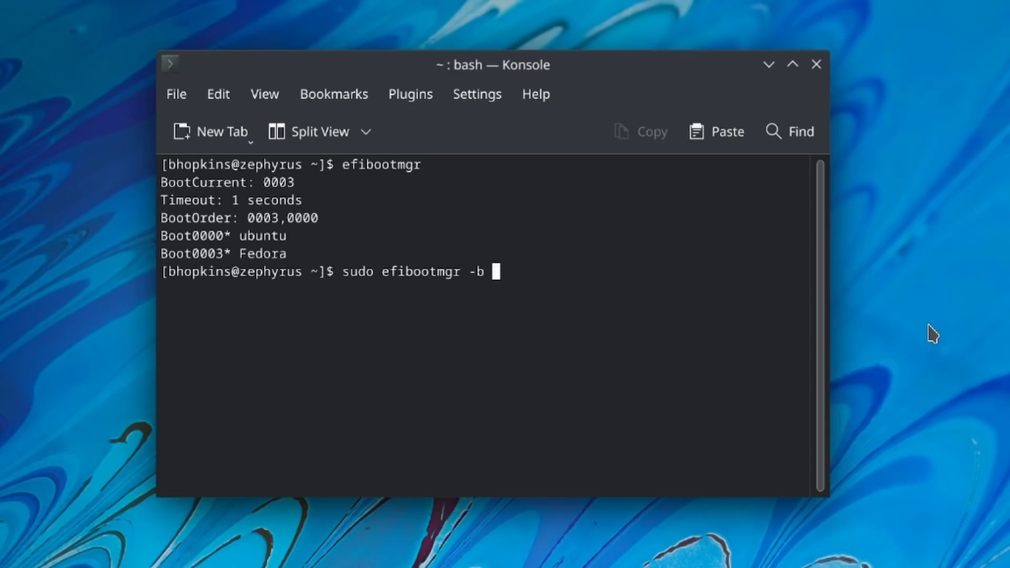
type("0000")
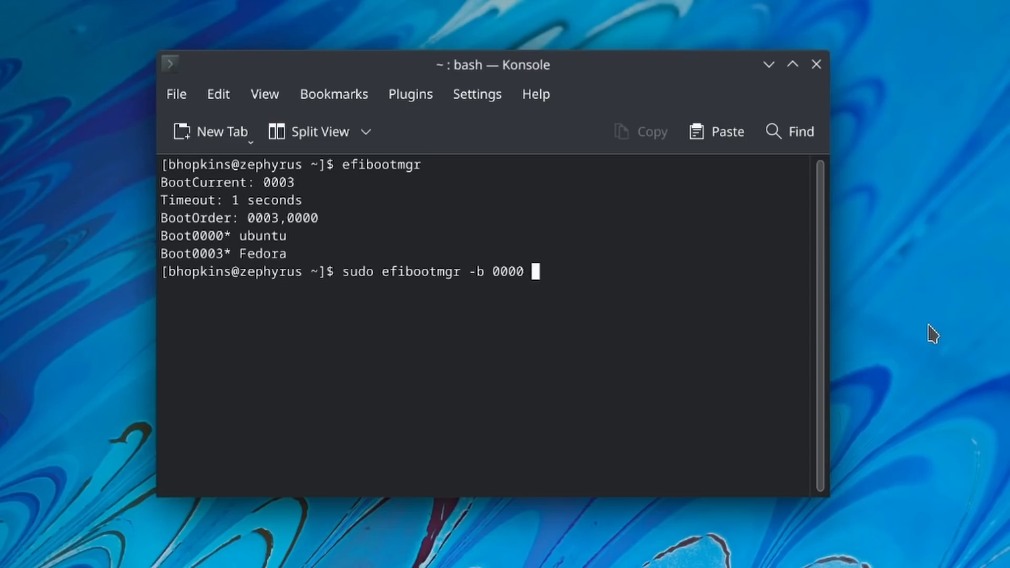
key("Return")
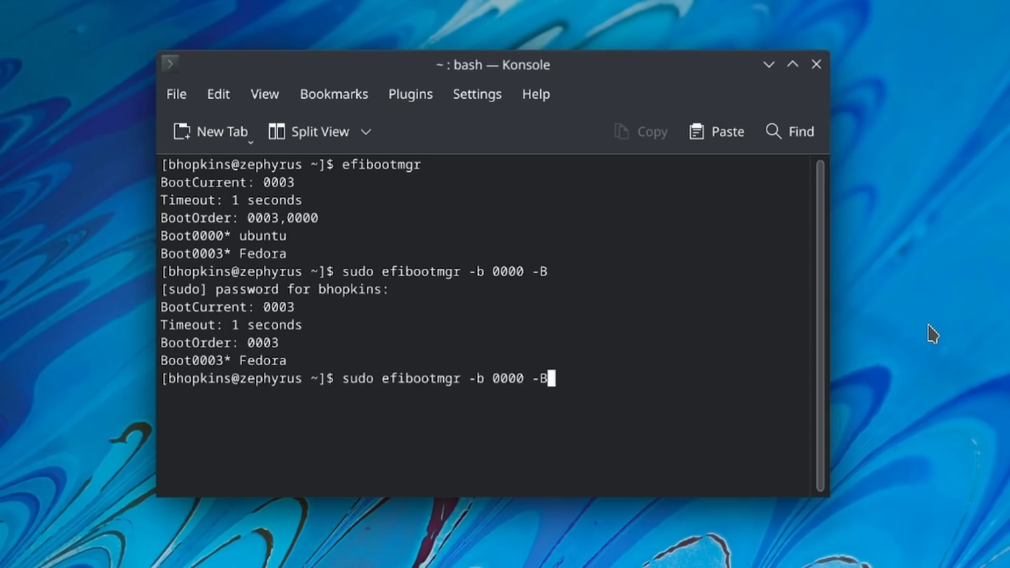
key("Return")
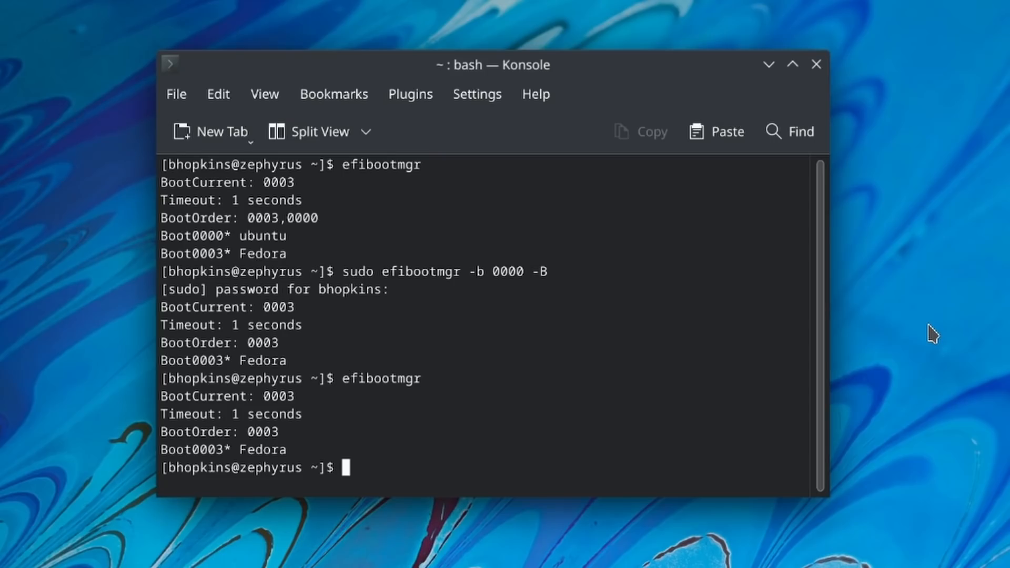
mouse_move(816, 64)
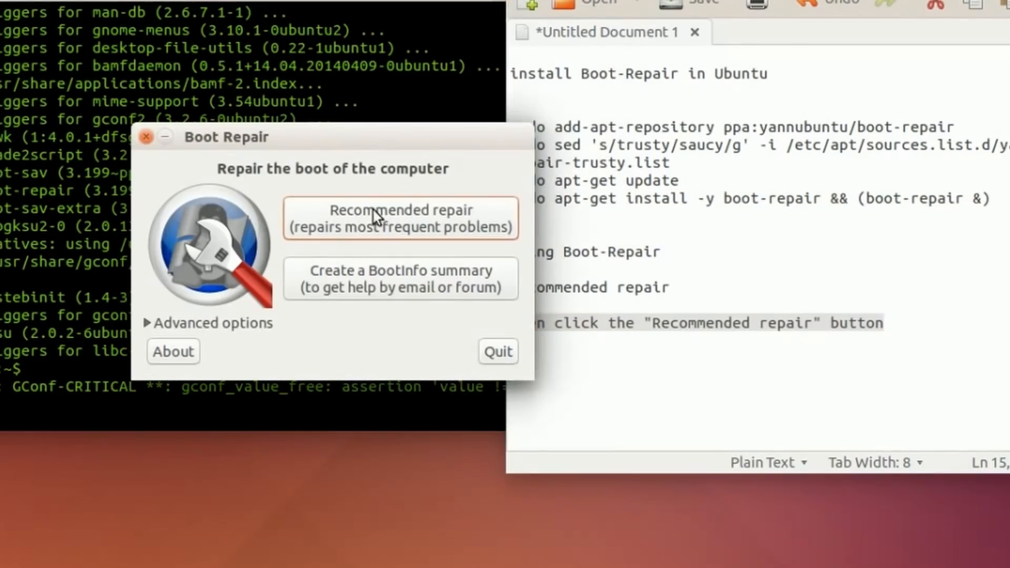
- Run Boot Repair's Recommended repair until it reports the boot successfully repaired
left_click(399, 218)
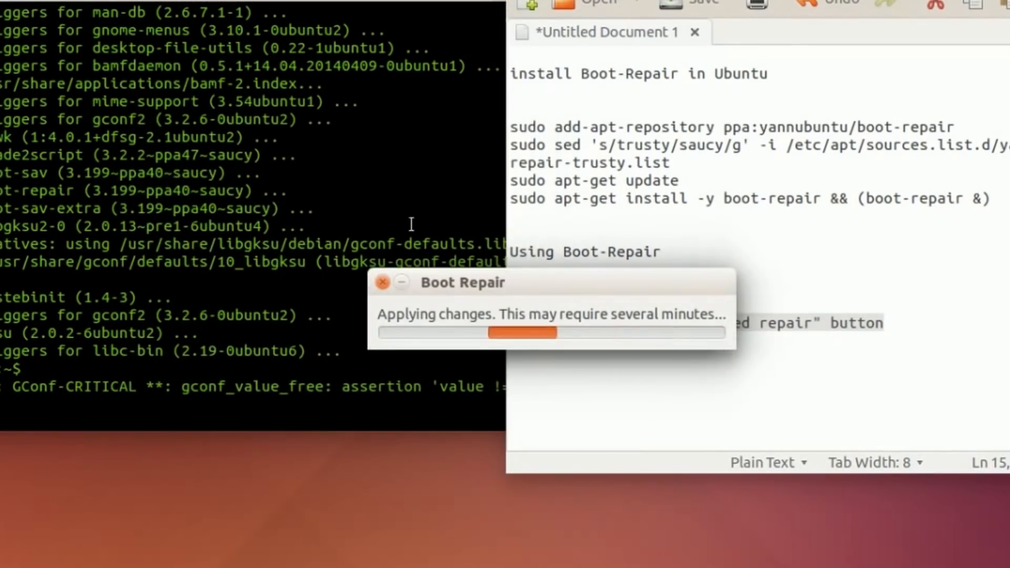
mouse_move(909, 542)
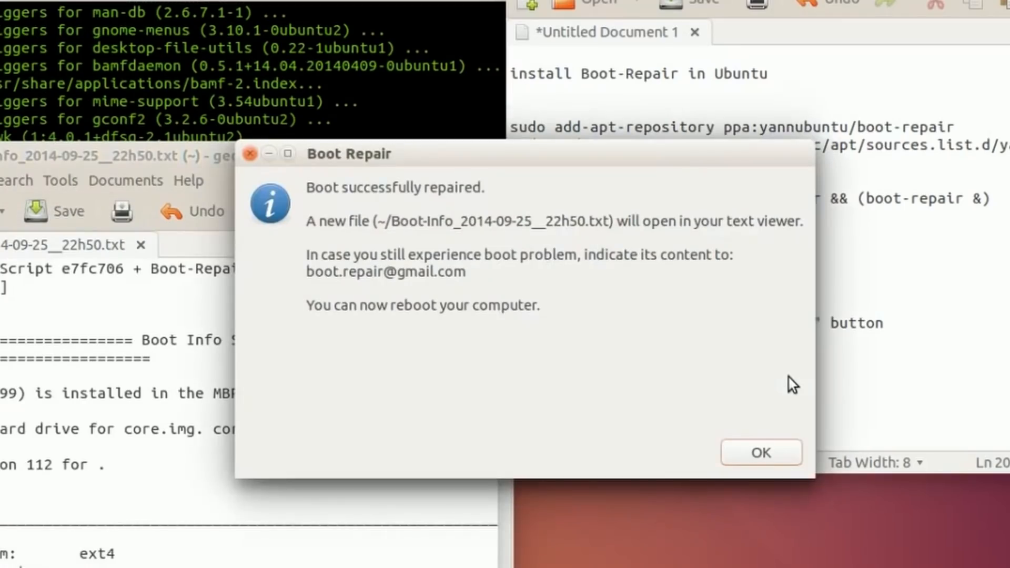
mouse_move(415, 327)
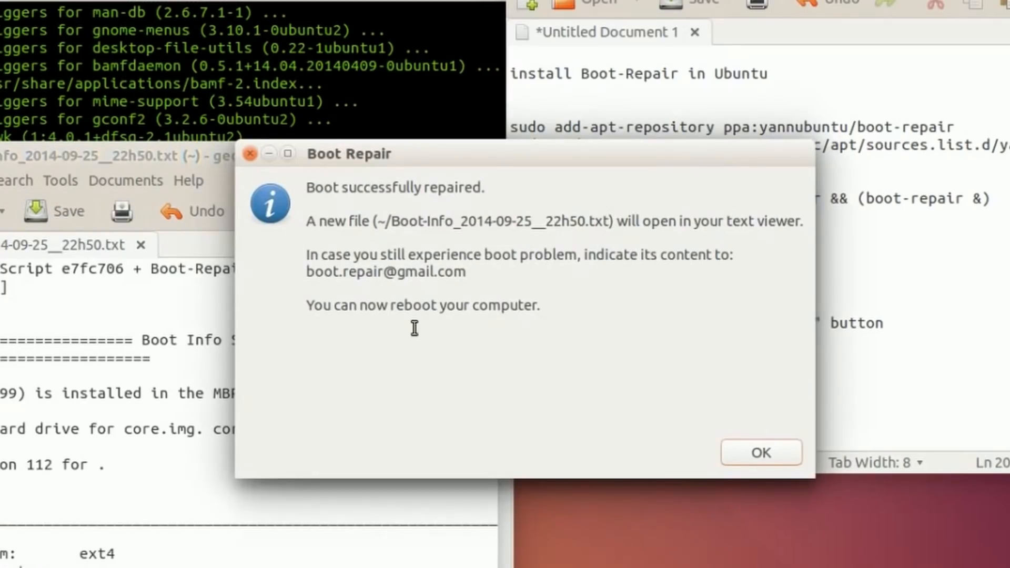